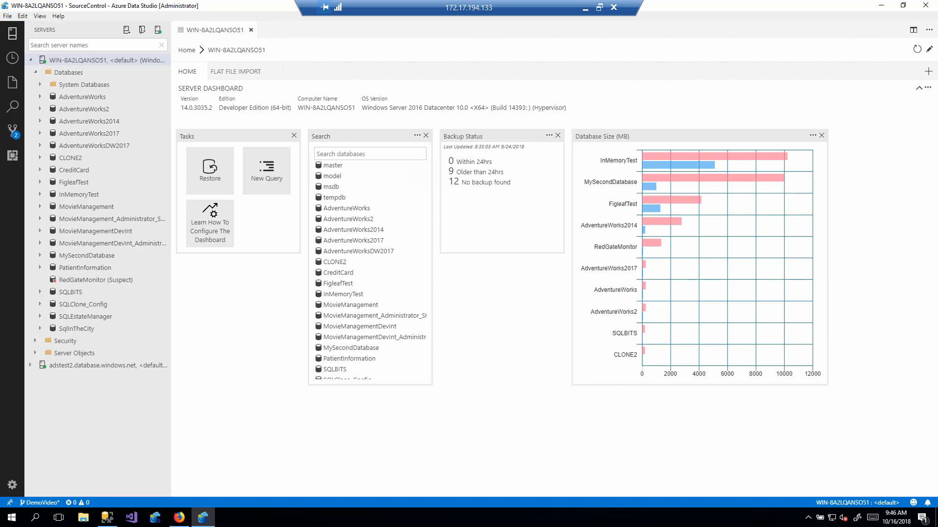
{"action": "mouse_move", "coordinate": [621, 223]}
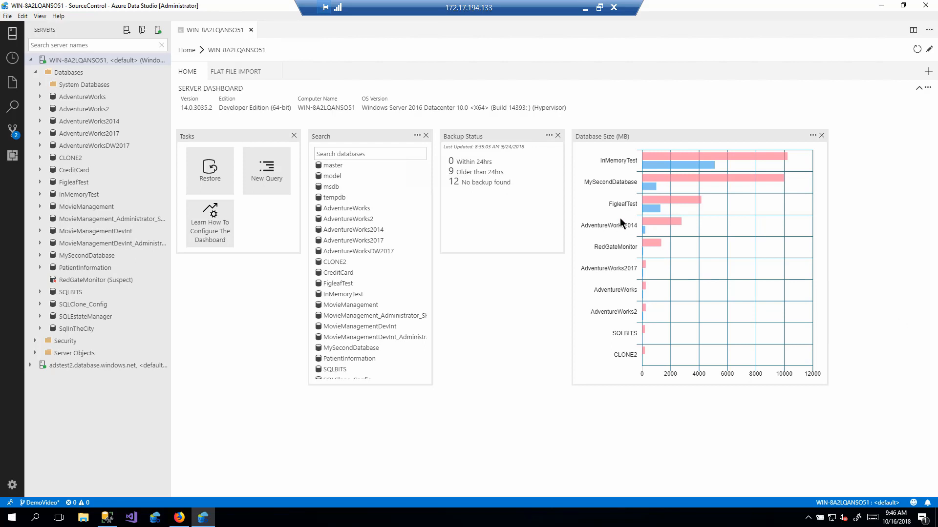
{"action": "mouse_move", "coordinate": [101, 67]}
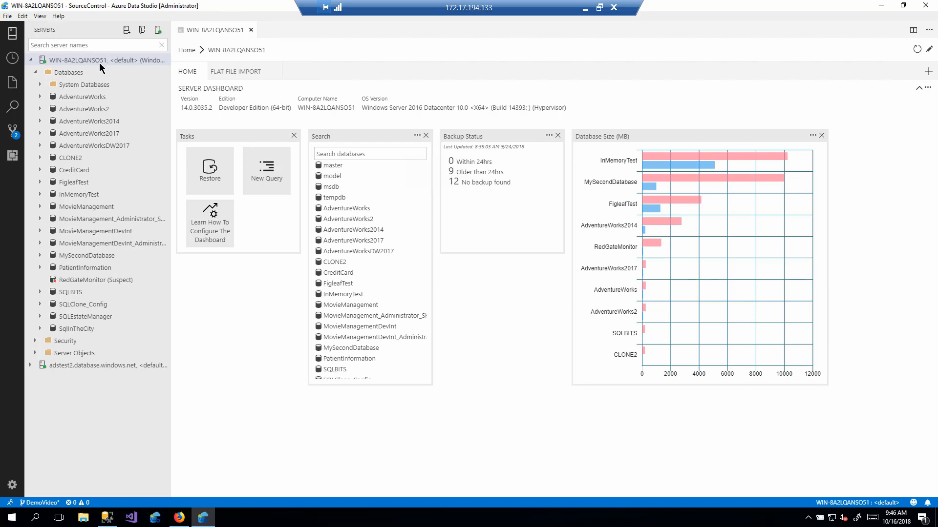
Open a new query editor on the connected server from its right-click menu
{"action": "right_click", "coordinate": [78, 59]}
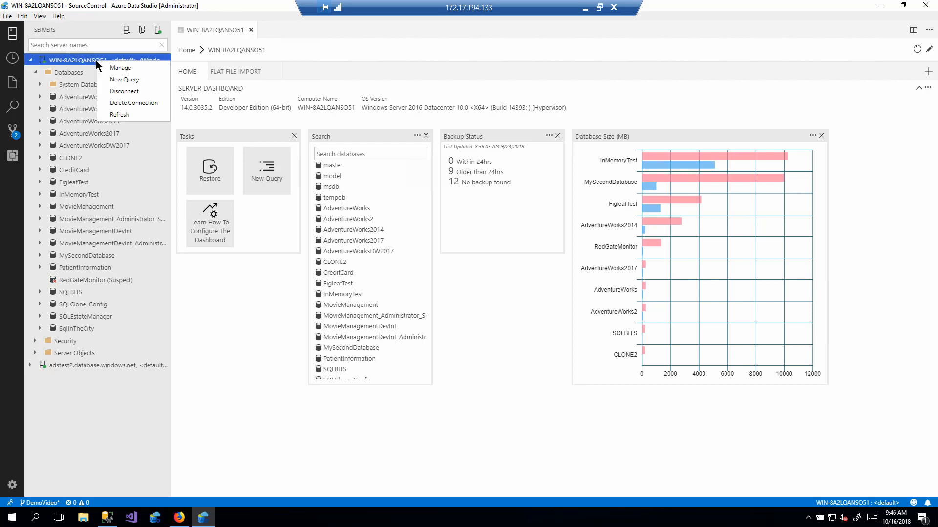
{"action": "left_click", "coordinate": [124, 80]}
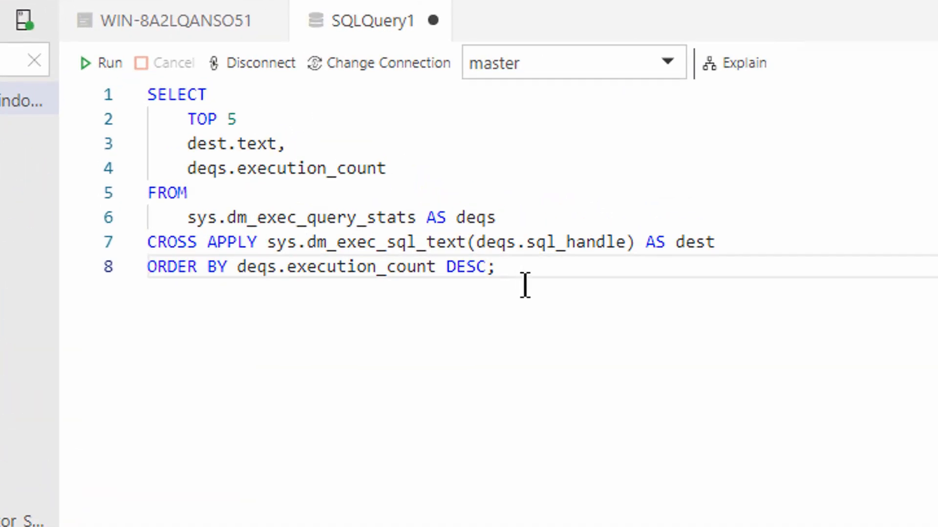
{"action": "mouse_move", "coordinate": [660, 310]}
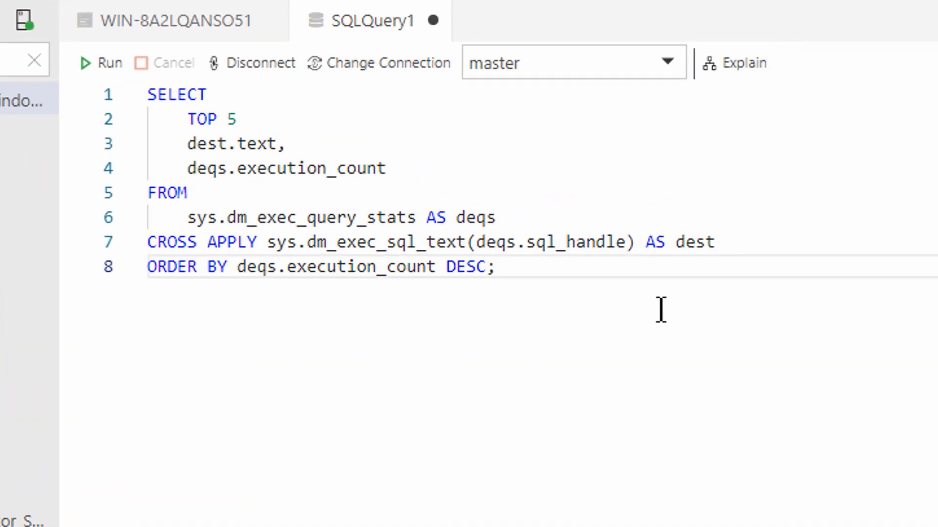
{"action": "mouse_move", "coordinate": [505, 311]}
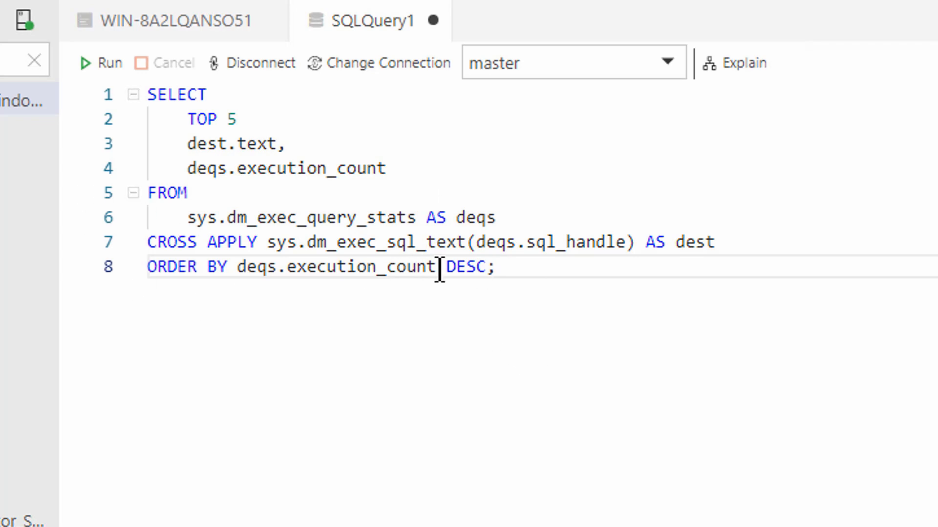
{"action": "mouse_move", "coordinate": [386, 267]}
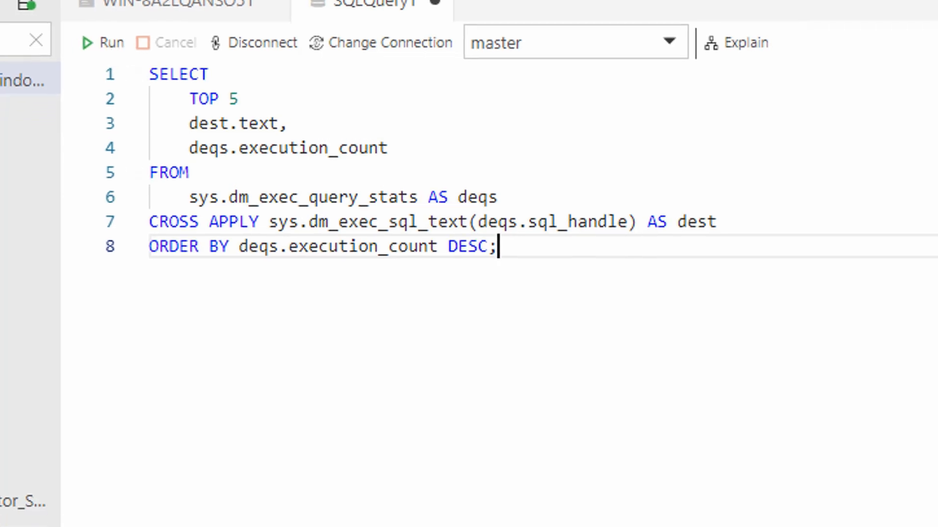
Run the top 5 execution count query and dismiss the editor's action list
{"action": "left_click", "coordinate": [101, 43]}
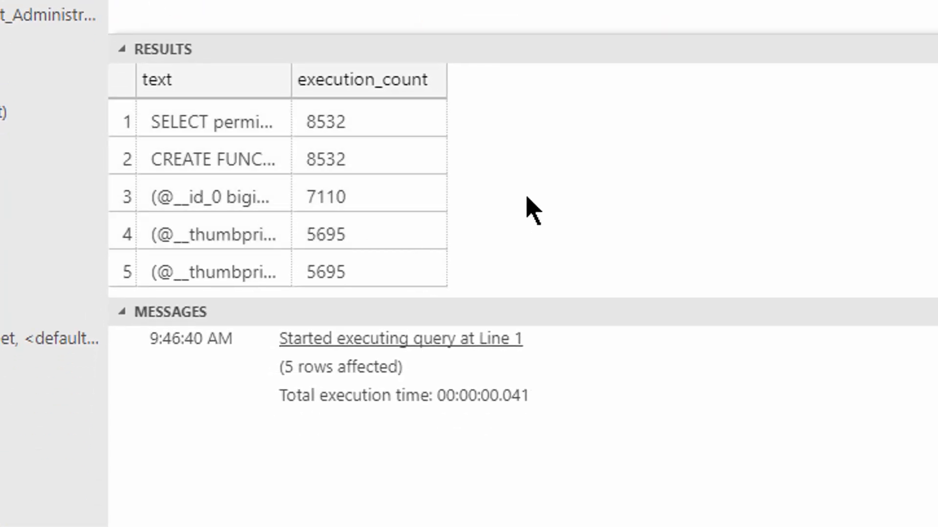
{"action": "mouse_move", "coordinate": [541, 206]}
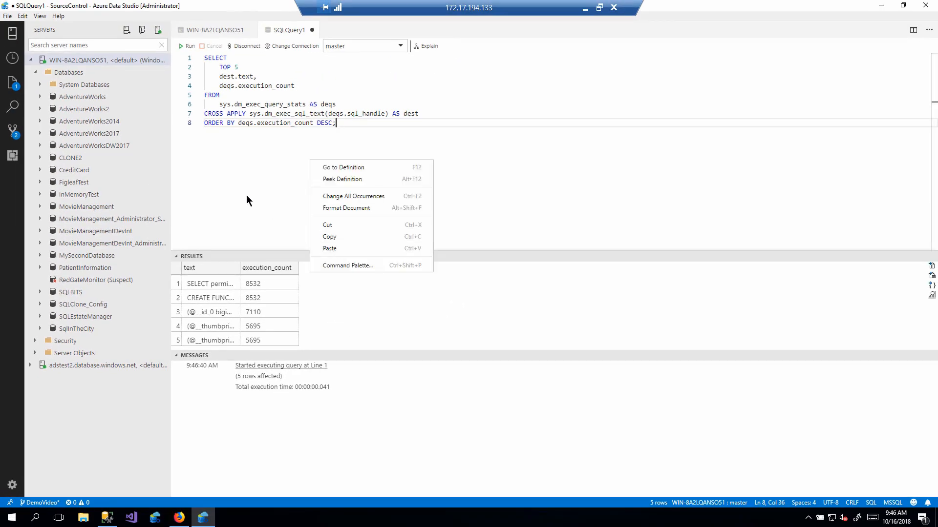
{"action": "left_click", "coordinate": [299, 148]}
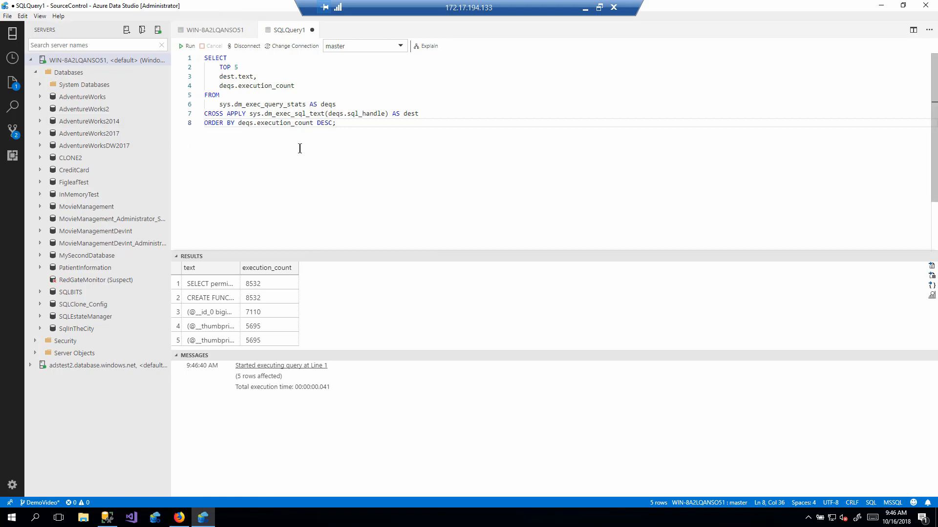
{"action": "mouse_move", "coordinate": [308, 151]}
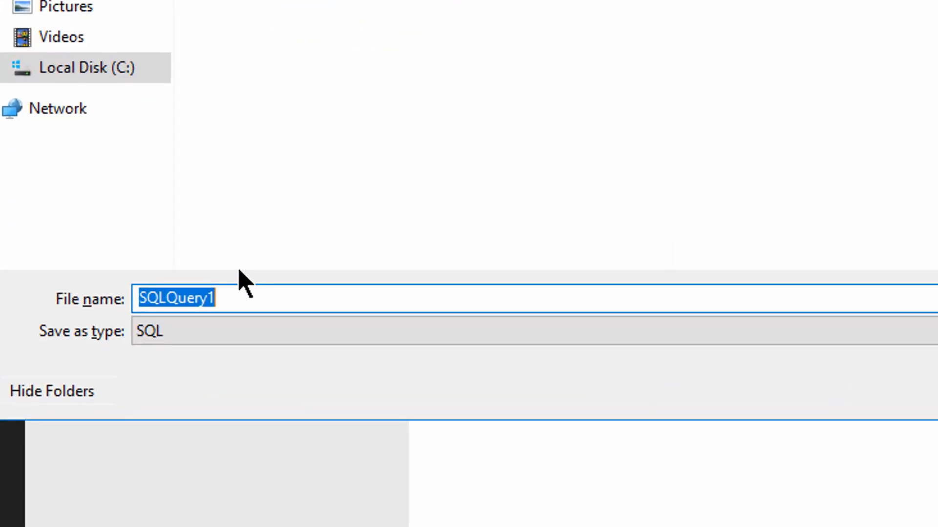
Enter Top5ExecutionCount as the file name and save the query
{"action": "type", "text": "Top5Execu"}
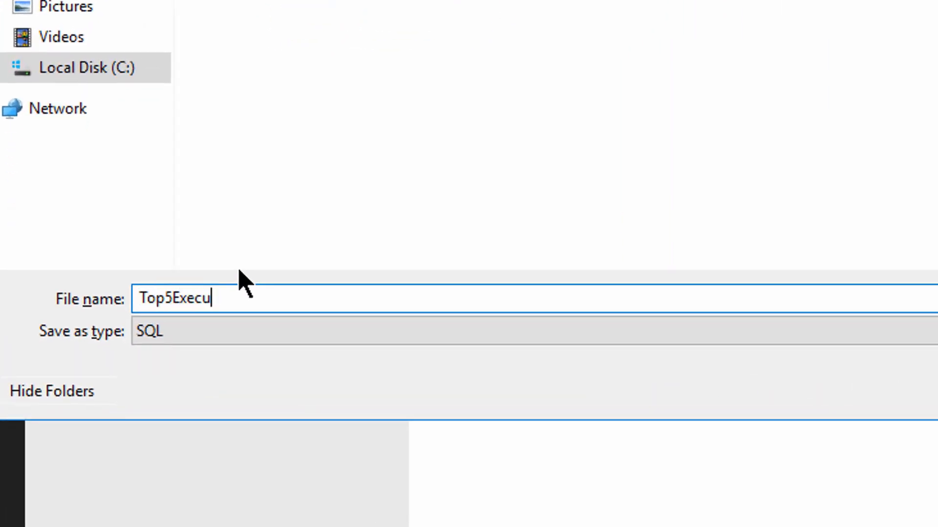
{"action": "type", "text": "tionCount"}
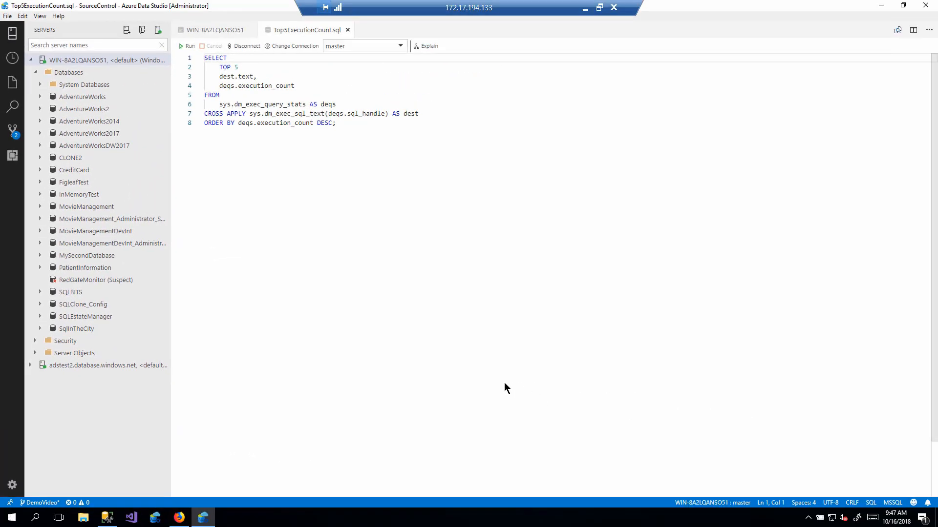
Execute the saved Top5ExecutionCount.sql query again
{"action": "left_click", "coordinate": [336, 123]}
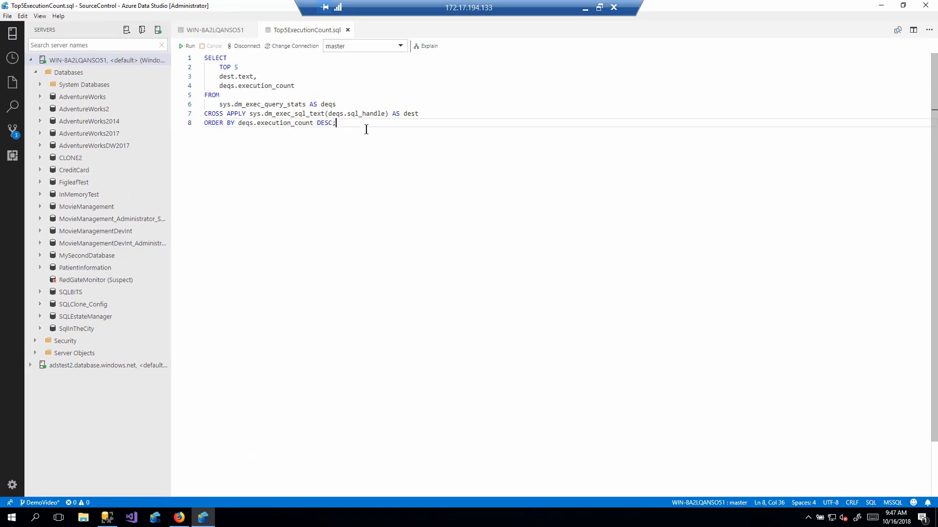
{"action": "left_click", "coordinate": [187, 46]}
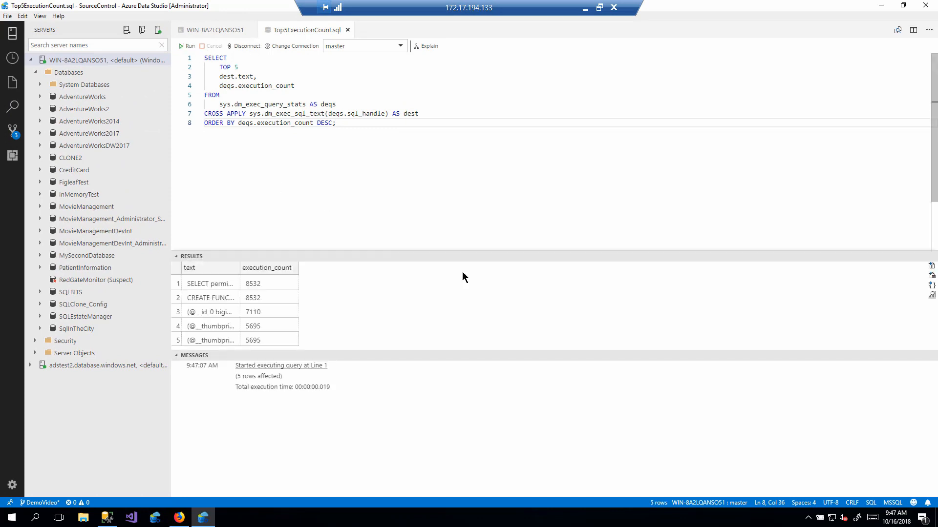
{"action": "mouse_move", "coordinate": [544, 330]}
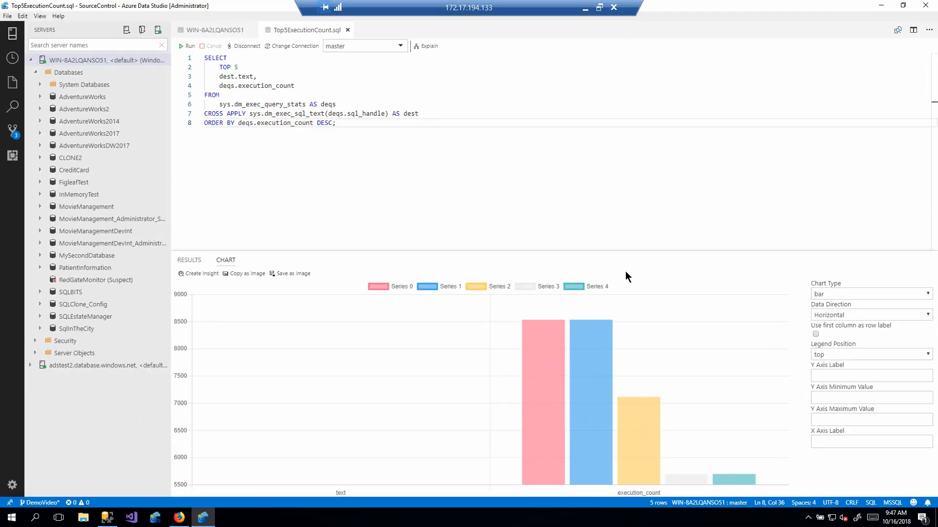
{"action": "mouse_move", "coordinate": [812, 314]}
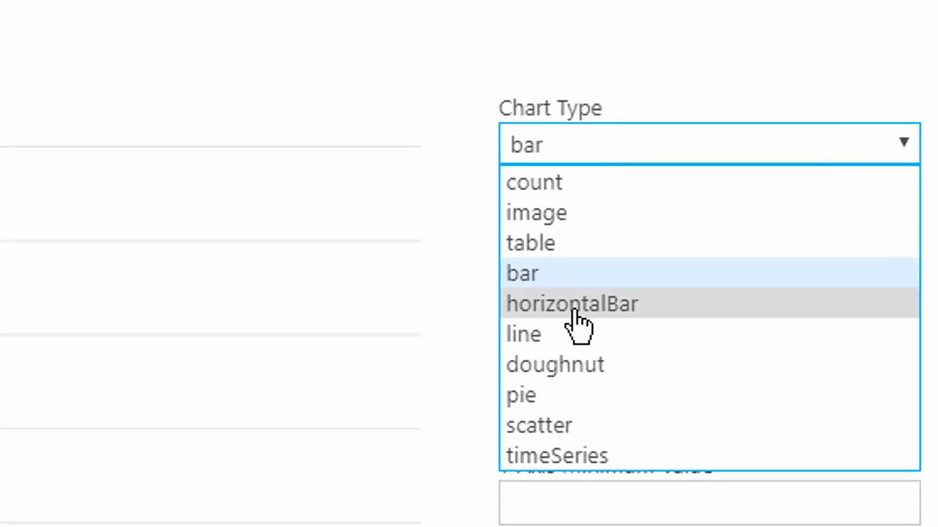
Set chart type to horizontalBar and use the first column as row labels
{"action": "left_click", "coordinate": [571, 304]}
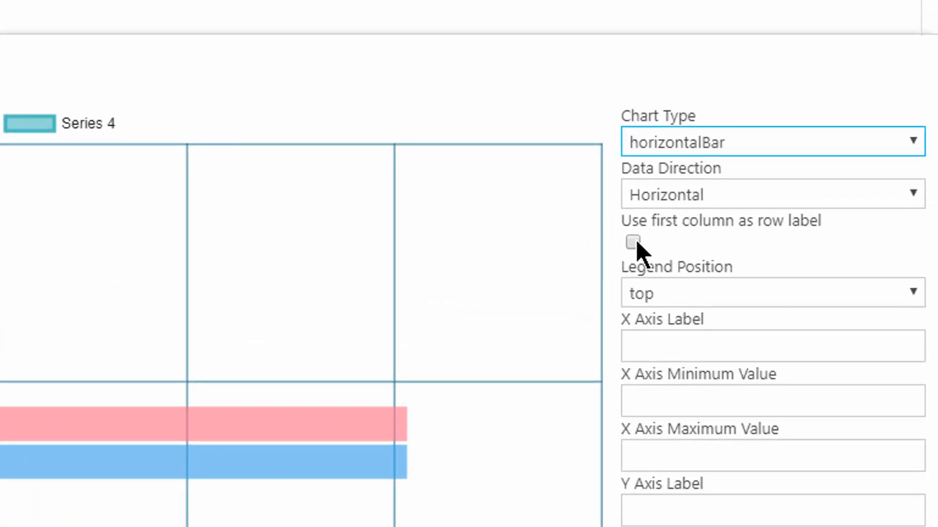
{"action": "left_click", "coordinate": [632, 242]}
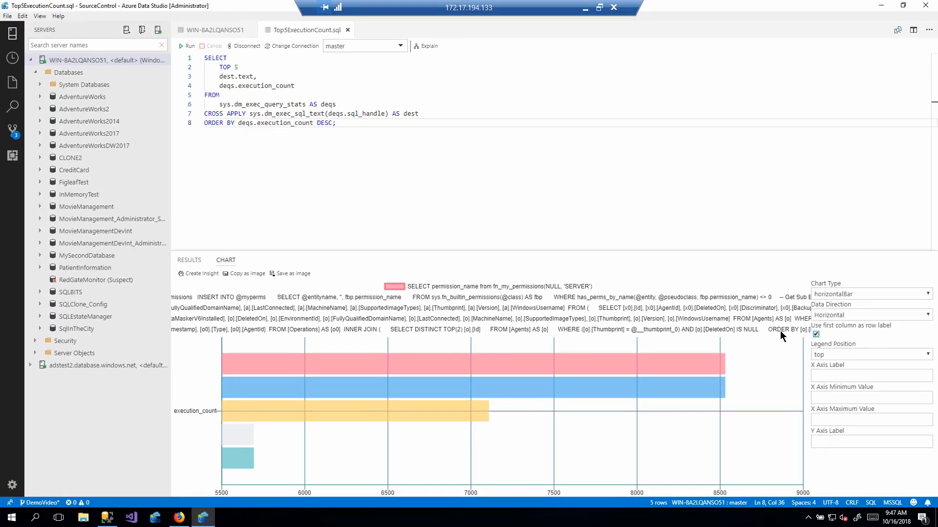
{"action": "mouse_move", "coordinate": [584, 356]}
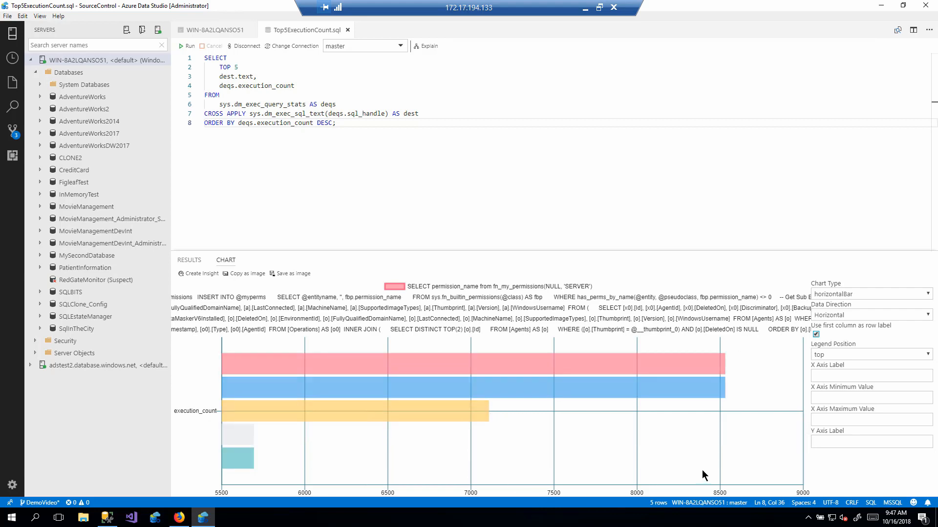
Set the chart's Legend Position to none
{"action": "left_click", "coordinate": [868, 354]}
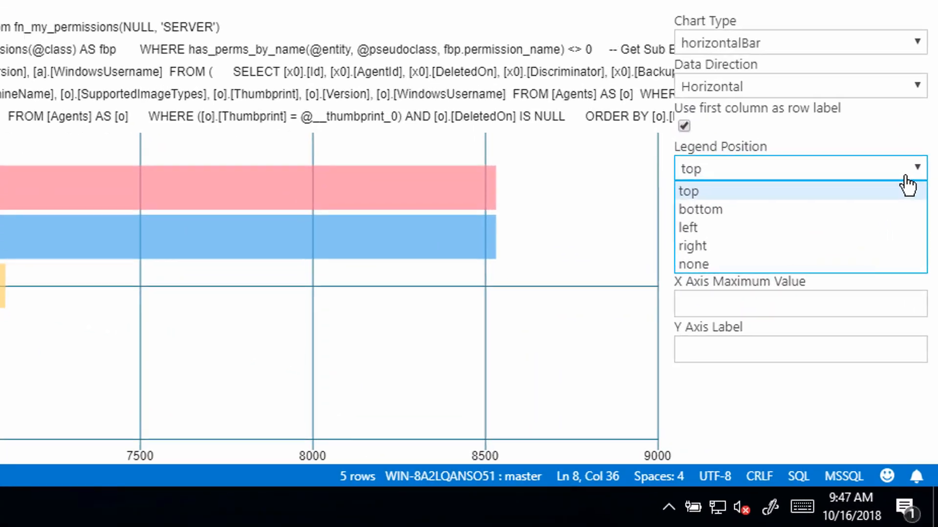
{"action": "left_click", "coordinate": [693, 264]}
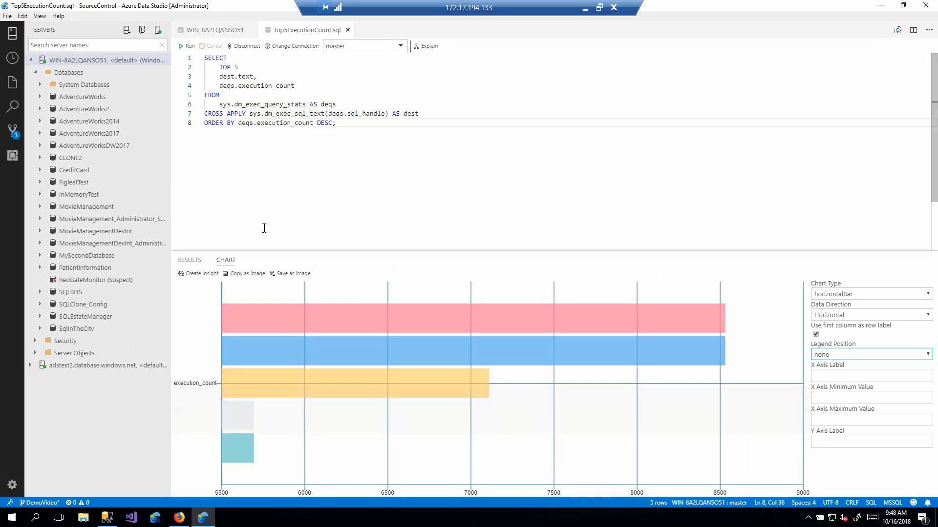
{"action": "mouse_move", "coordinate": [390, 224]}
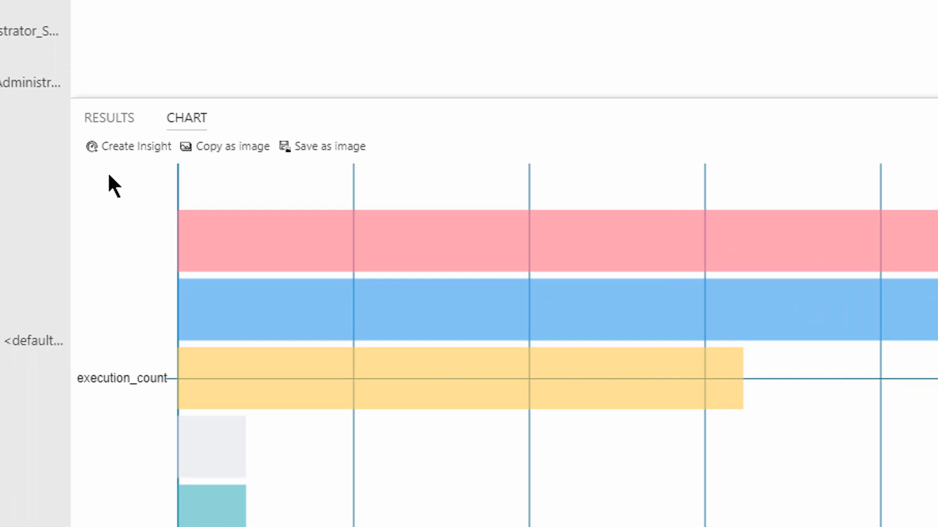
{"action": "mouse_move", "coordinate": [126, 152]}
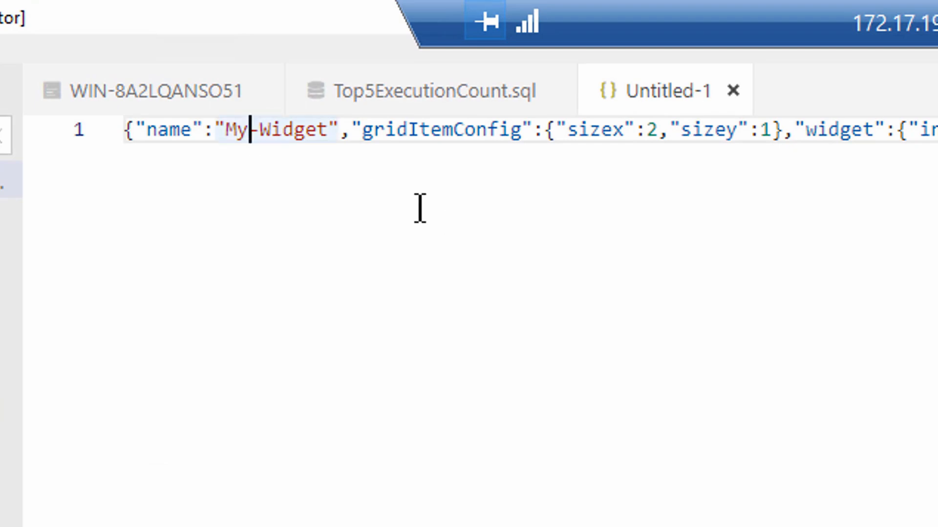
Replace the My-Widget placeholder with 'Top 5 Executions' and scroll right to review the line
{"action": "double_click", "coordinate": [281, 131]}
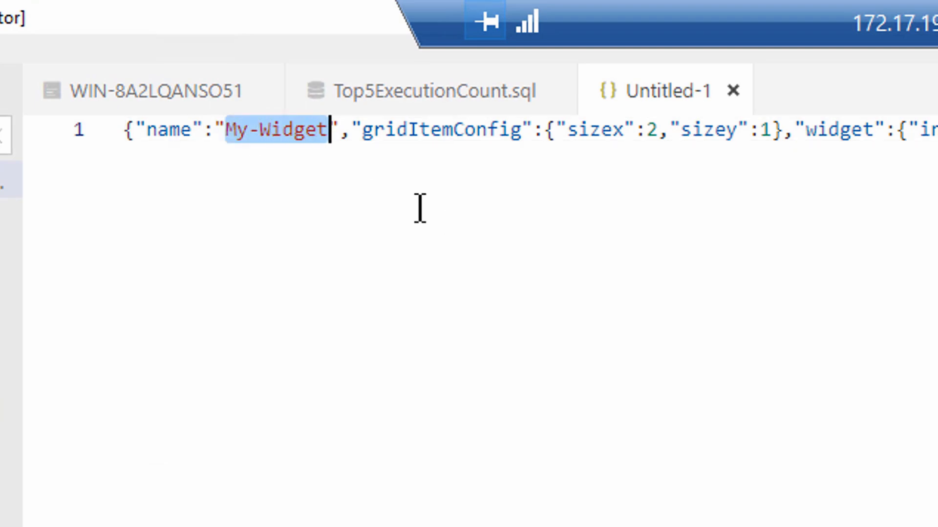
{"action": "type", "text": "To"}
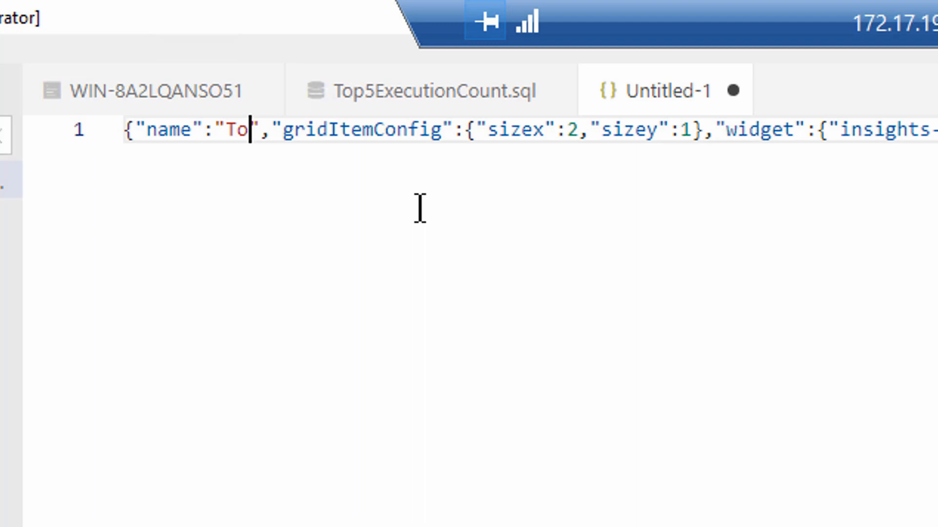
{"action": "type", "text": "p 5 Execu"}
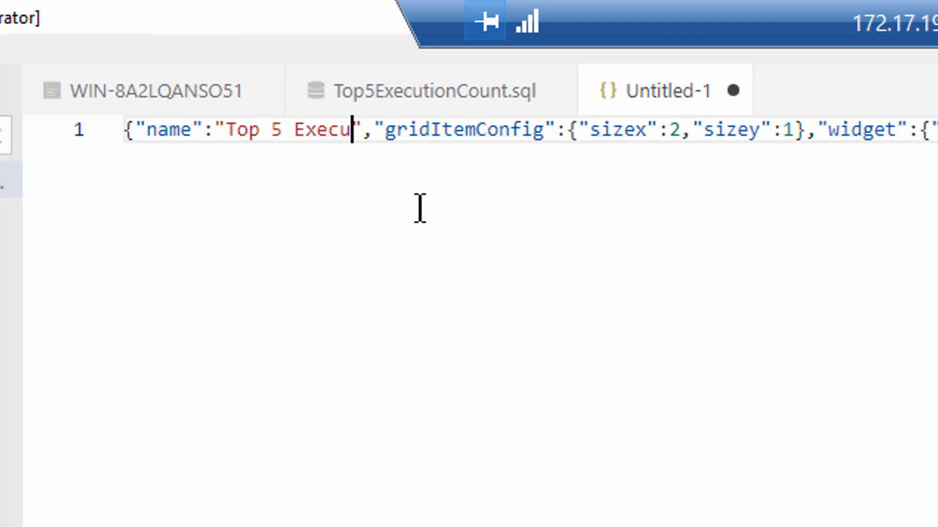
{"action": "type", "text": "tions"}
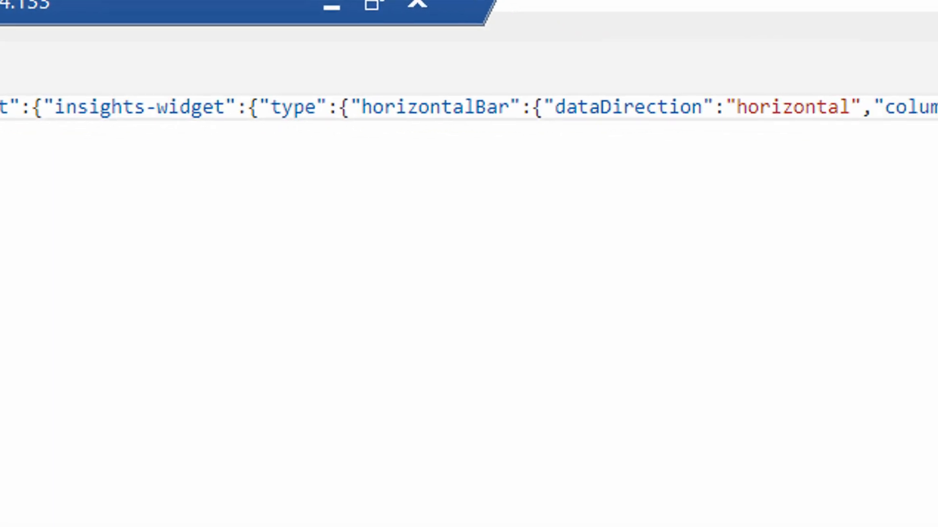
{"action": "scroll", "scroll_direction": "right", "scroll_amount": 3}
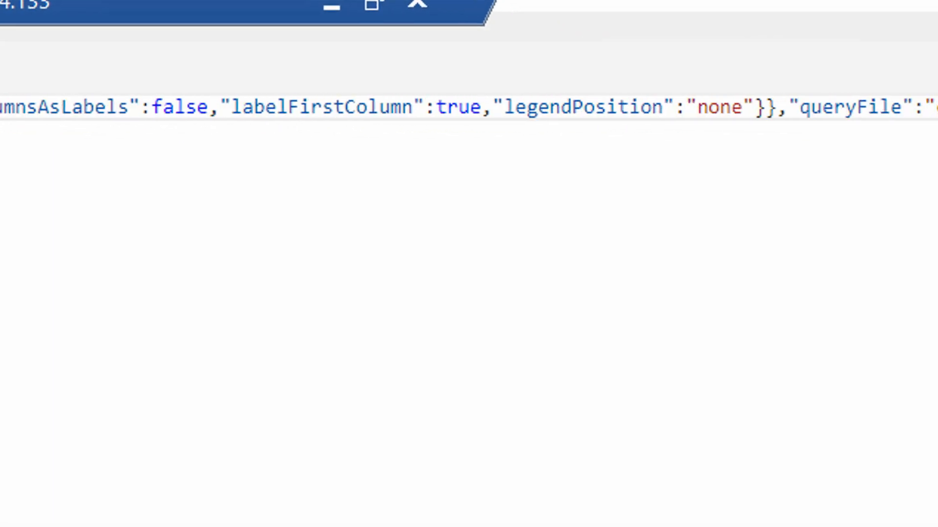
{"action": "scroll", "scroll_direction": "right", "scroll_amount": 3}
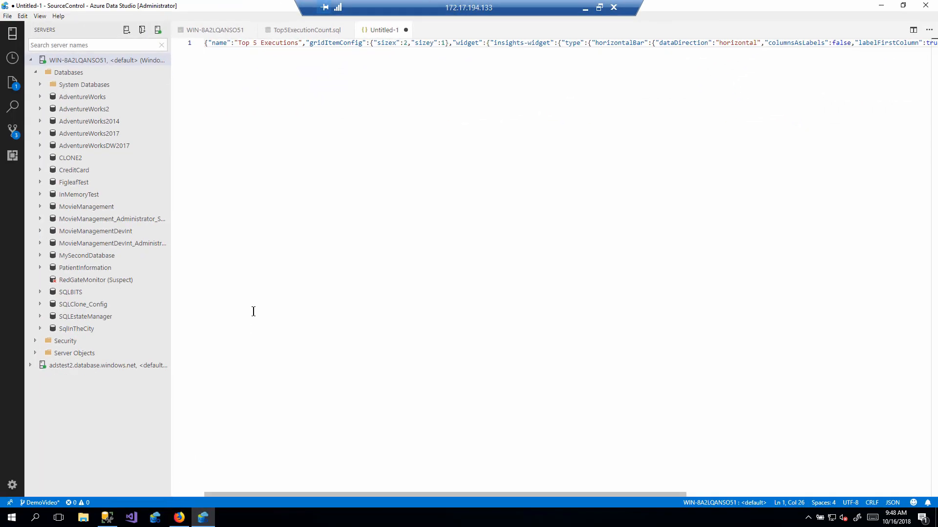
{"action": "mouse_move", "coordinate": [333, 49]}
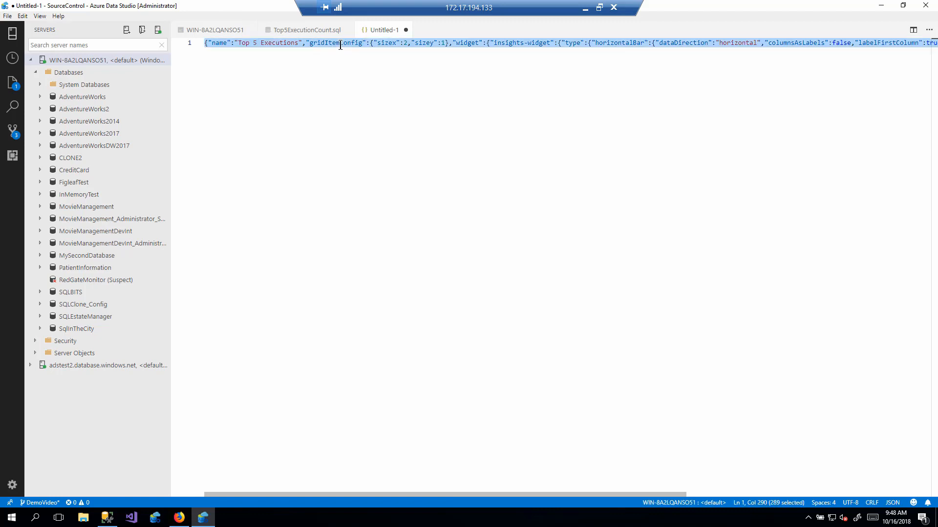
Copy the selected Top 5 Executions JSON definition via the right-click menu
{"action": "right_click", "coordinate": [340, 43]}
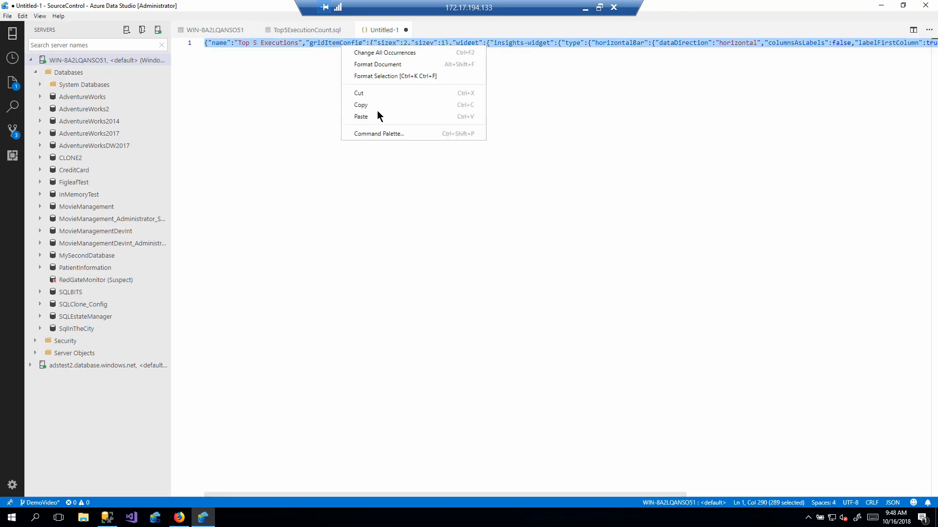
{"action": "left_click", "coordinate": [259, 64]}
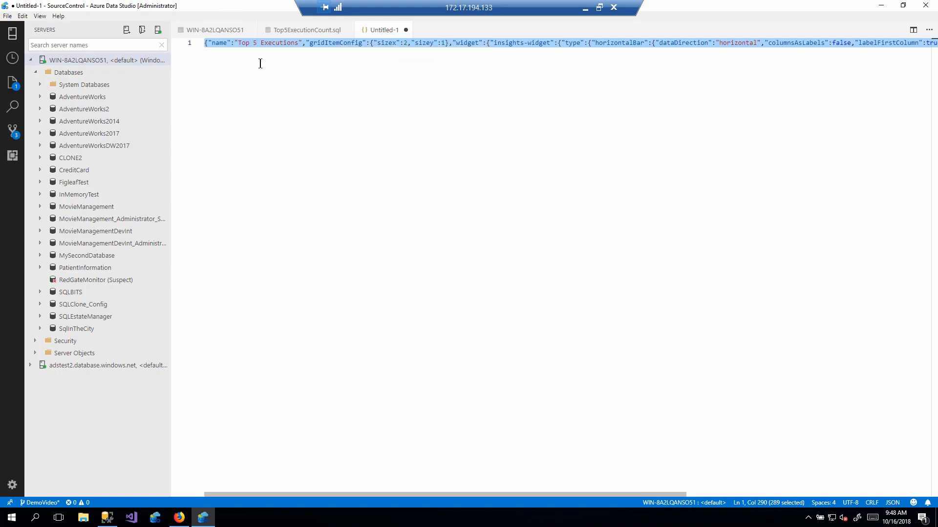
{"action": "mouse_move", "coordinate": [214, 30]}
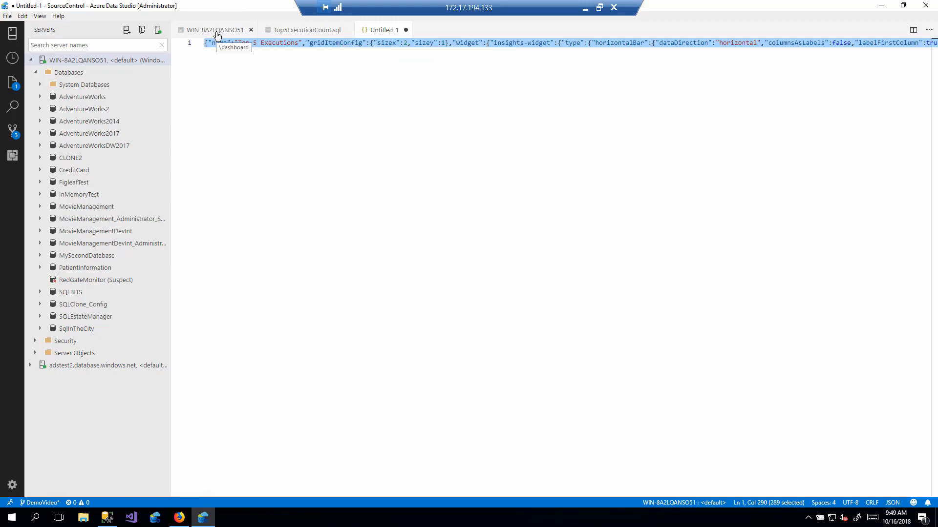
Switch to the WIN-8A2LQANSO51 server dashboard tab
{"action": "left_click", "coordinate": [214, 30]}
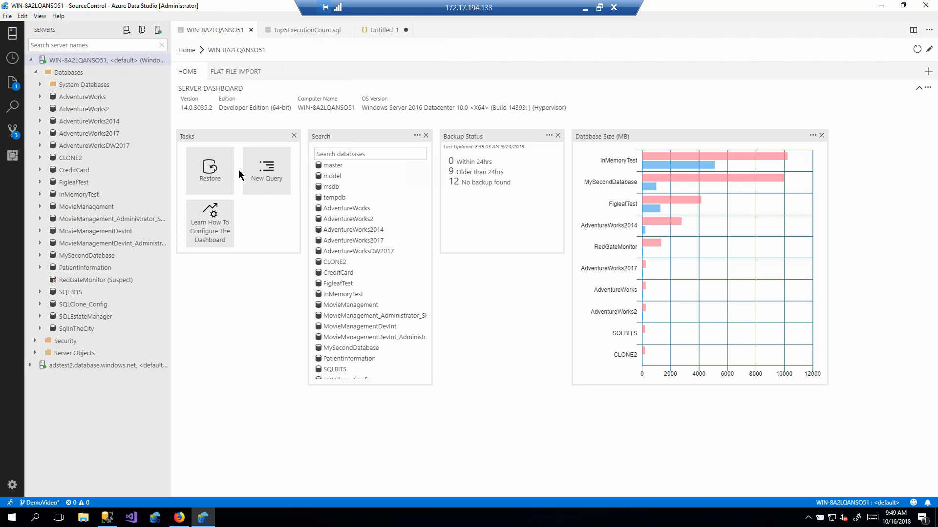
{"action": "mouse_move", "coordinate": [468, 307]}
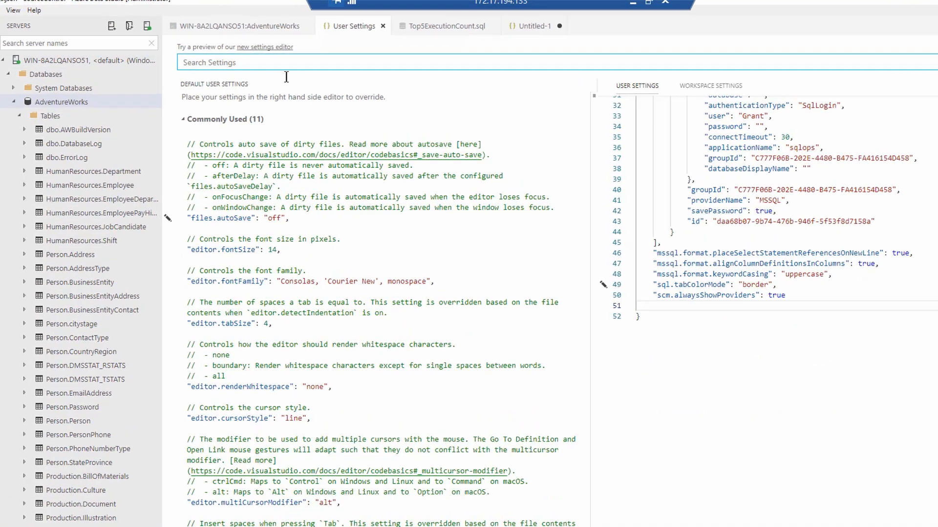
Filter settings by 'dash' and scroll to the dashboard.server.widgets definition
{"action": "type", "text": "da"}
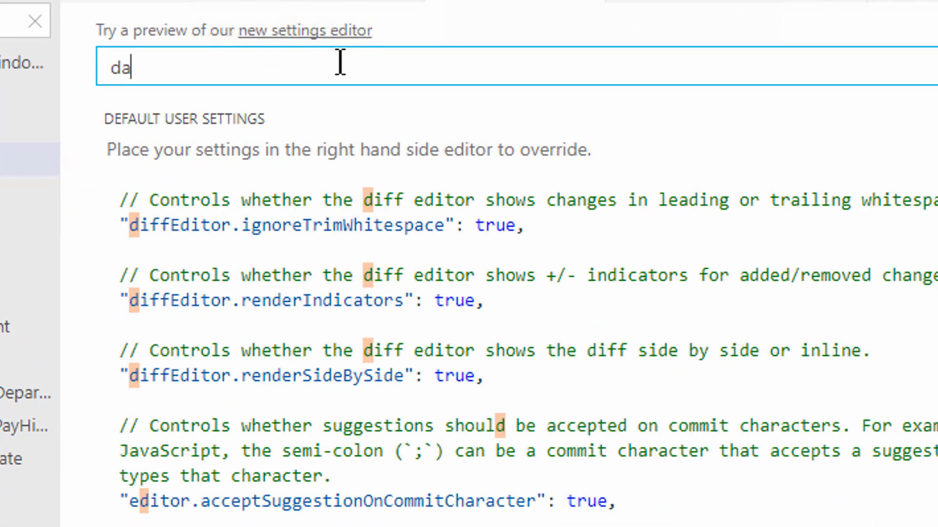
{"action": "type", "text": "sh"}
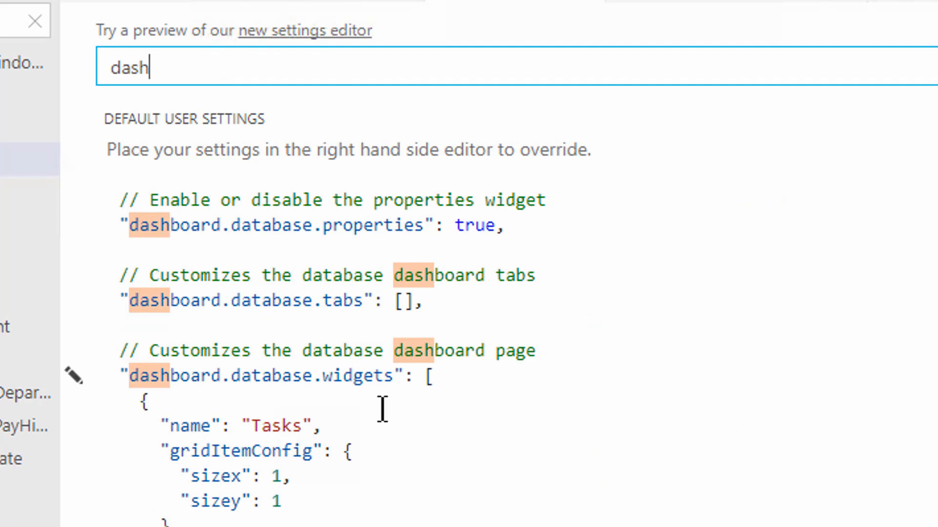
{"action": "mouse_move", "coordinate": [602, 503]}
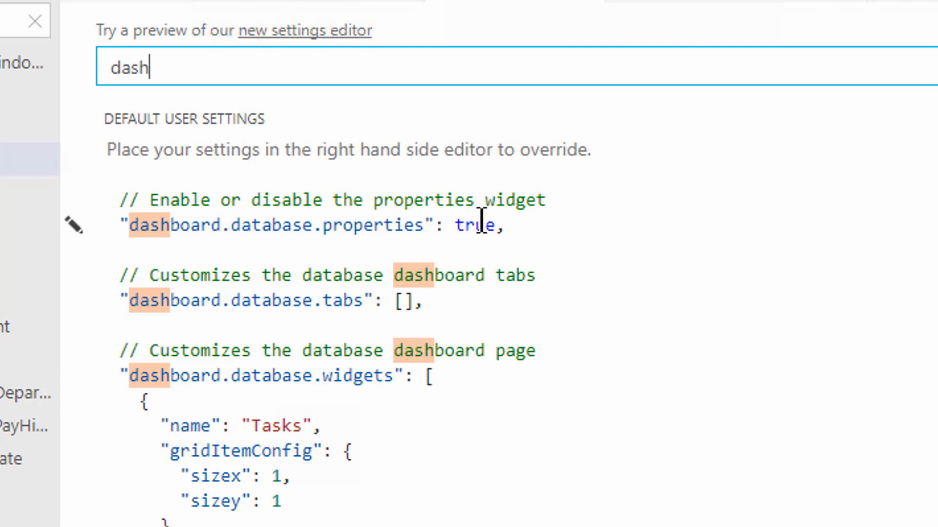
{"action": "mouse_move", "coordinate": [74, 375]}
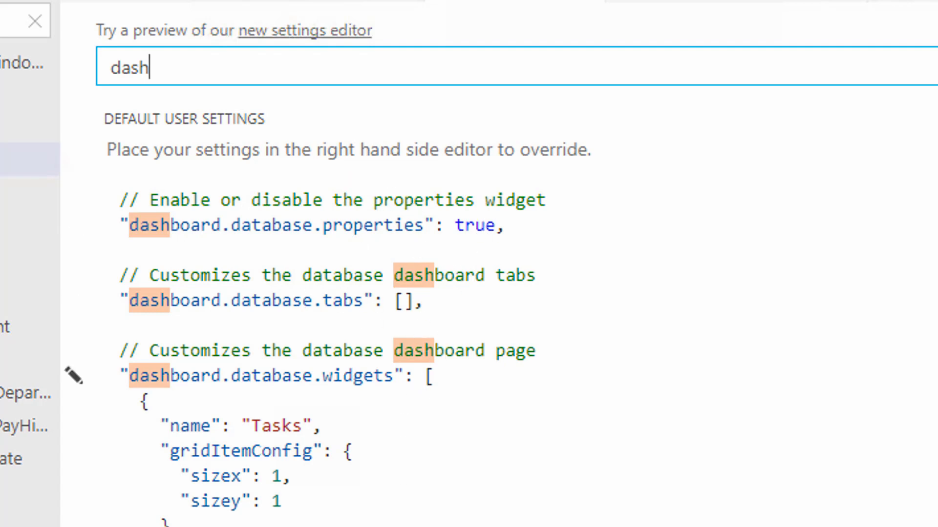
{"action": "scroll", "scroll_direction": "down", "scroll_amount": 3}
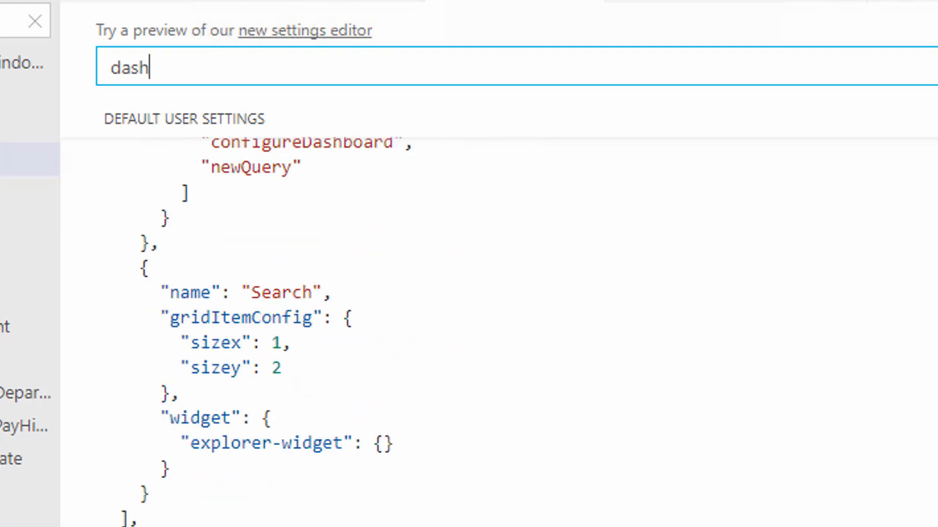
{"action": "scroll", "scroll_direction": "up", "scroll_amount": 3}
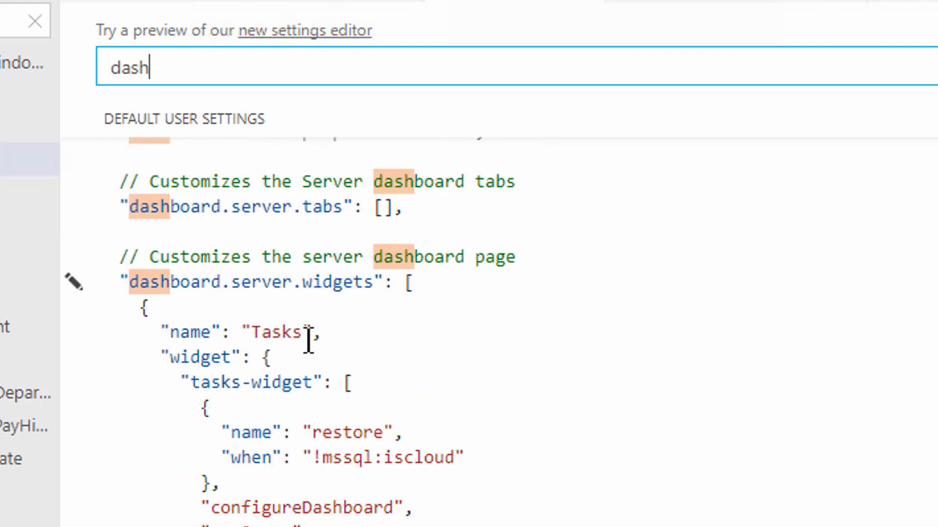
{"action": "mouse_move", "coordinate": [440, 460]}
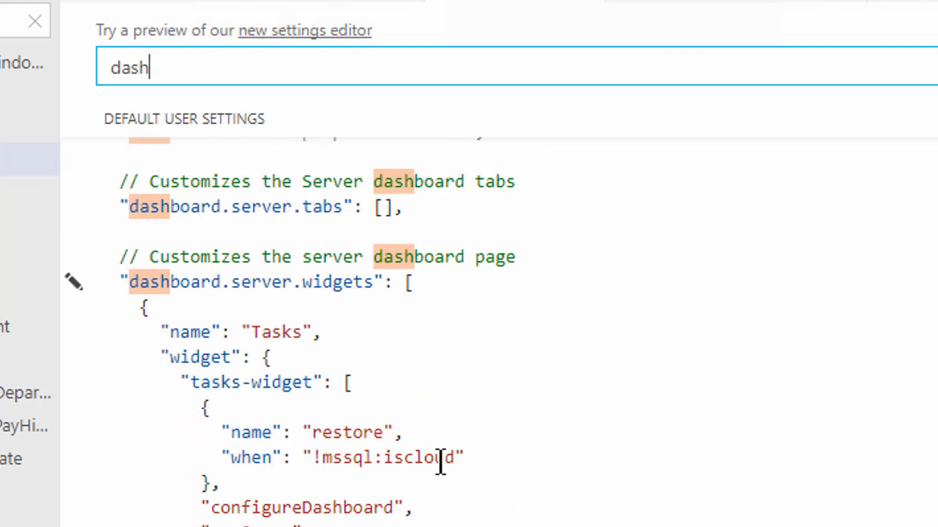
{"action": "scroll", "scroll_direction": "up", "scroll_amount": 3}
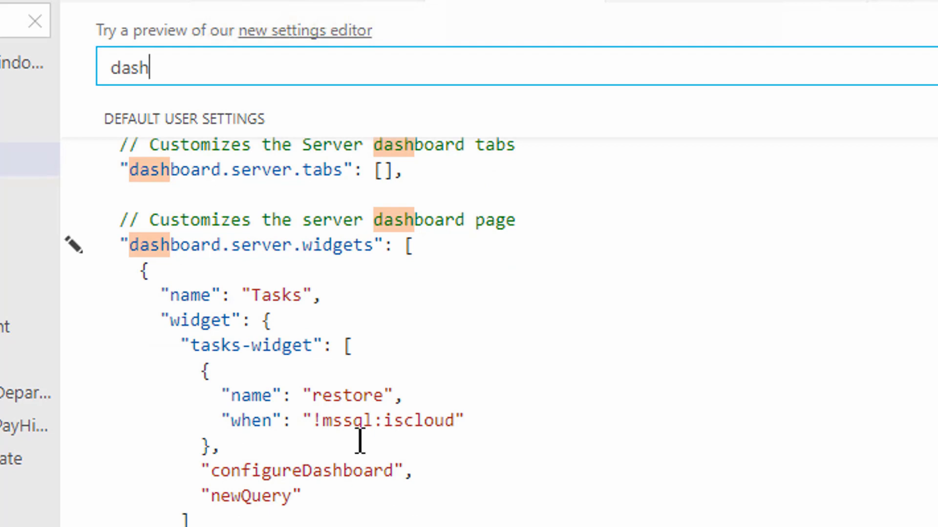
{"action": "mouse_move", "coordinate": [290, 329]}
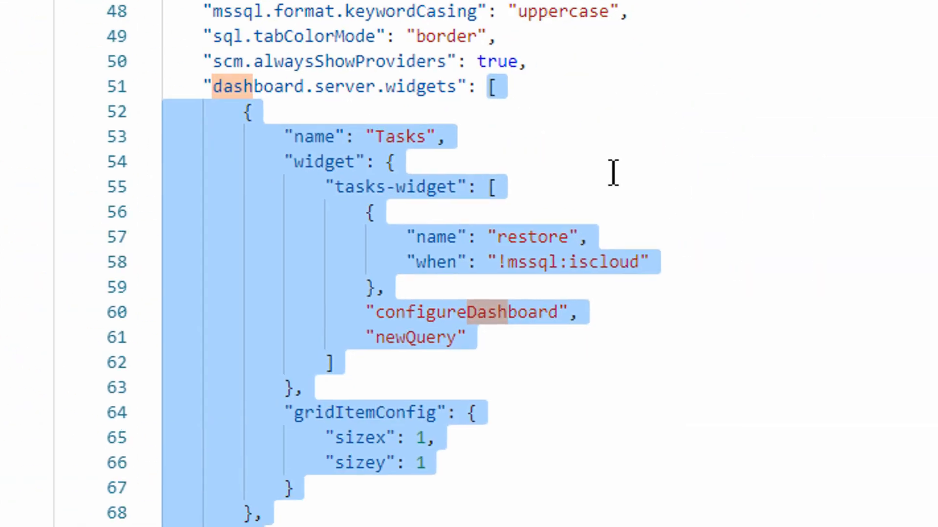
Place the cursor after the last default widget in the server dashboard widgets list
{"action": "scroll", "scroll_direction": "down", "scroll_amount": 3}
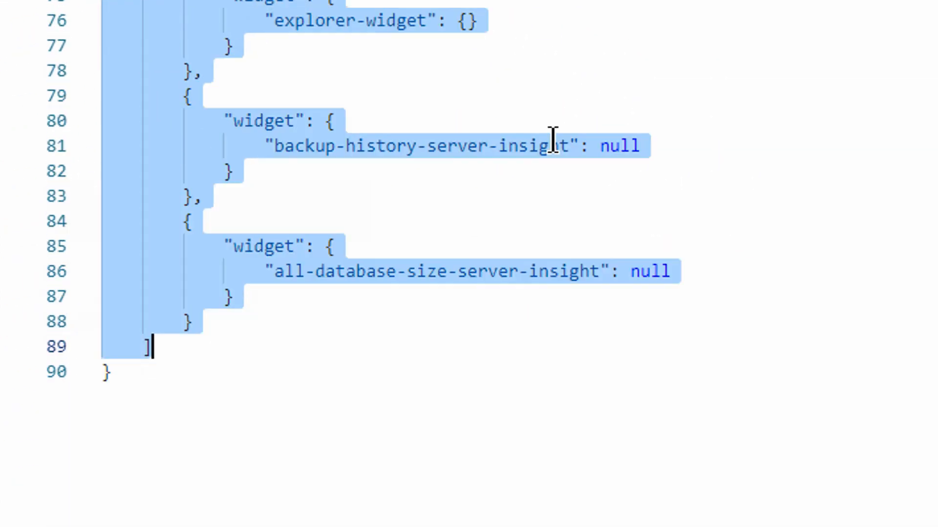
{"action": "left_click", "coordinate": [219, 323]}
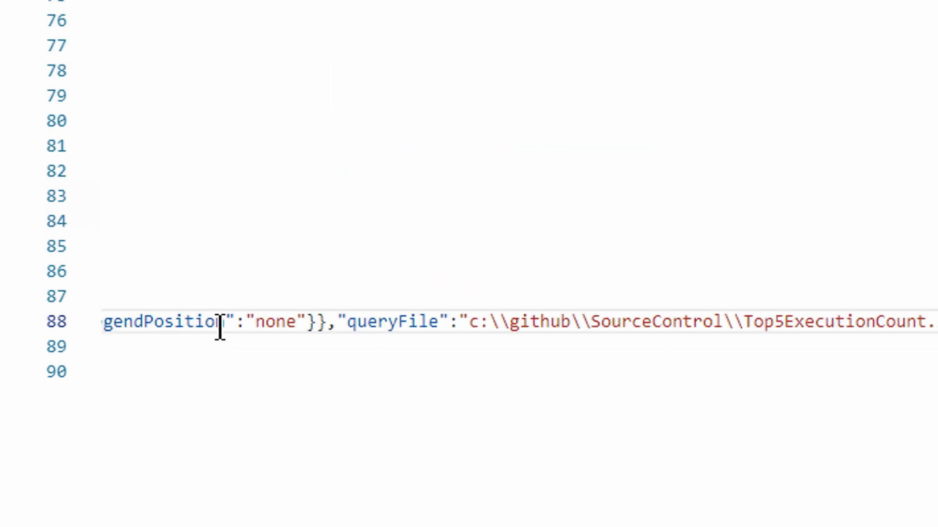
{"action": "mouse_move", "coordinate": [301, 269]}
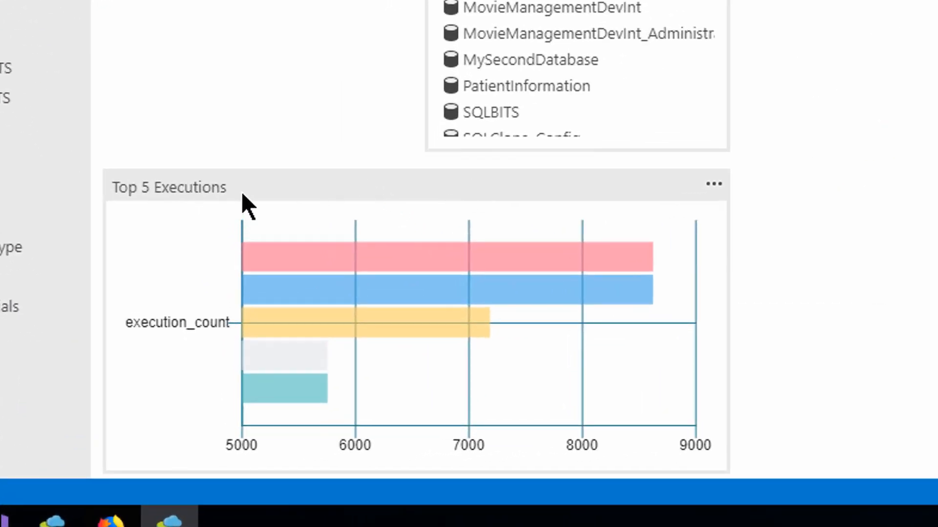
{"action": "mouse_move", "coordinate": [693, 446]}
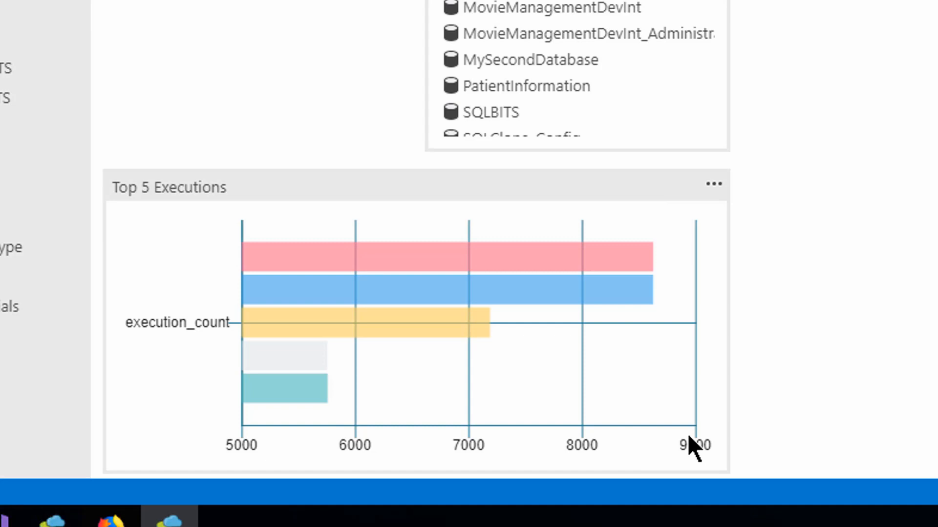
{"action": "mouse_move", "coordinate": [804, 344]}
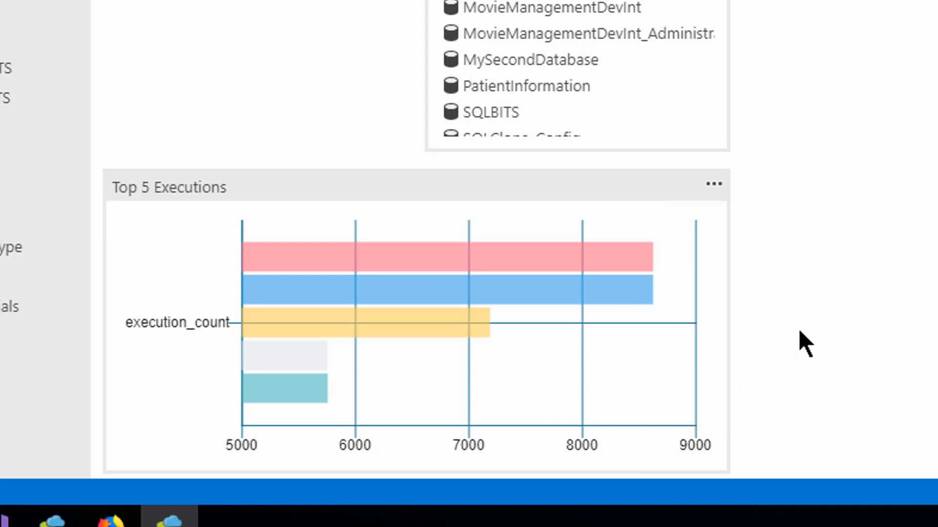